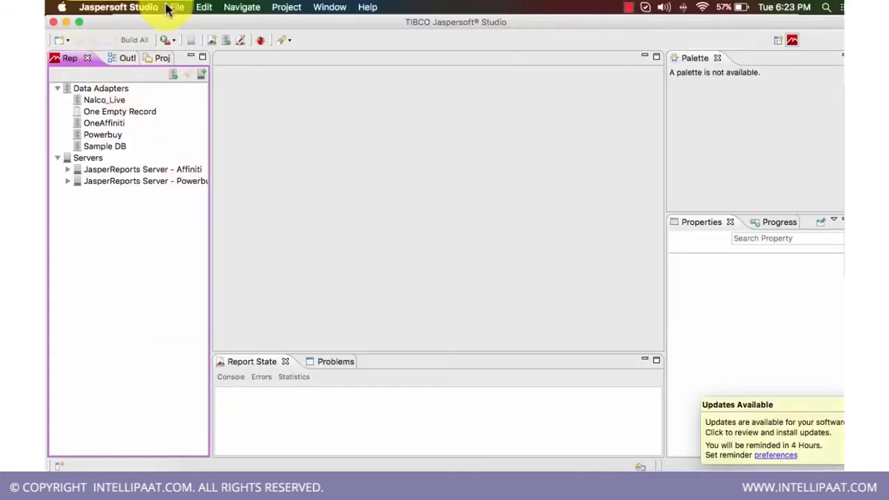
# - Start a new Jasper report from the Blank A4 template via File > New
pyautogui.click(176, 6)
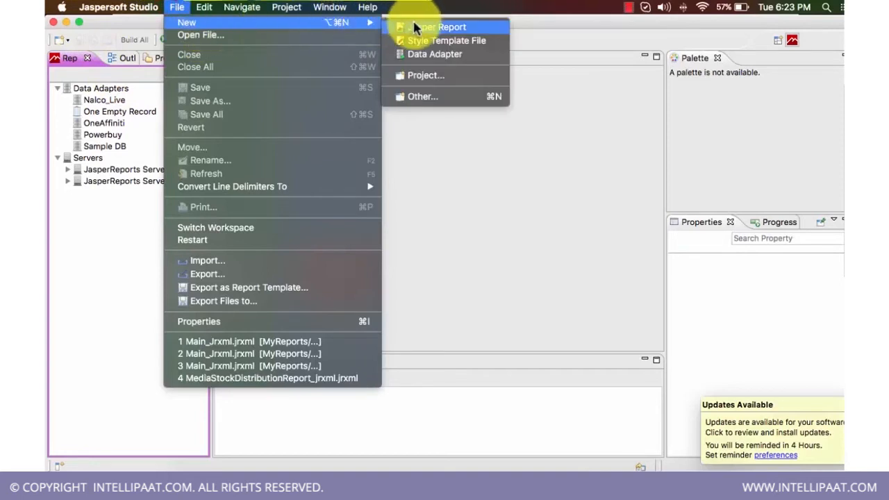
pyautogui.click(443, 27)
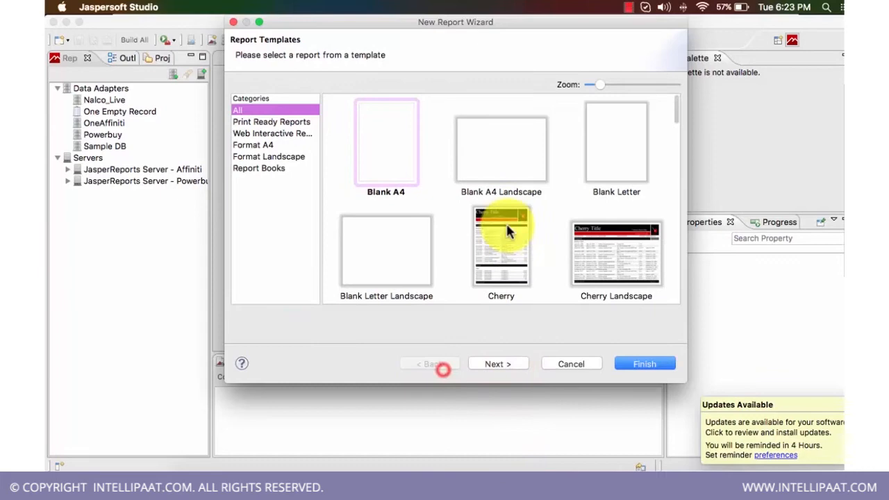
pyautogui.moveTo(498, 363)
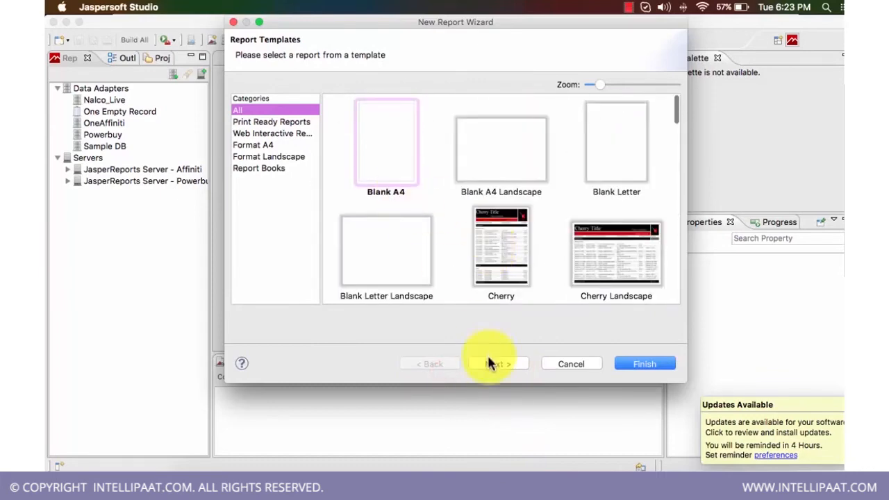
pyautogui.click(498, 363)
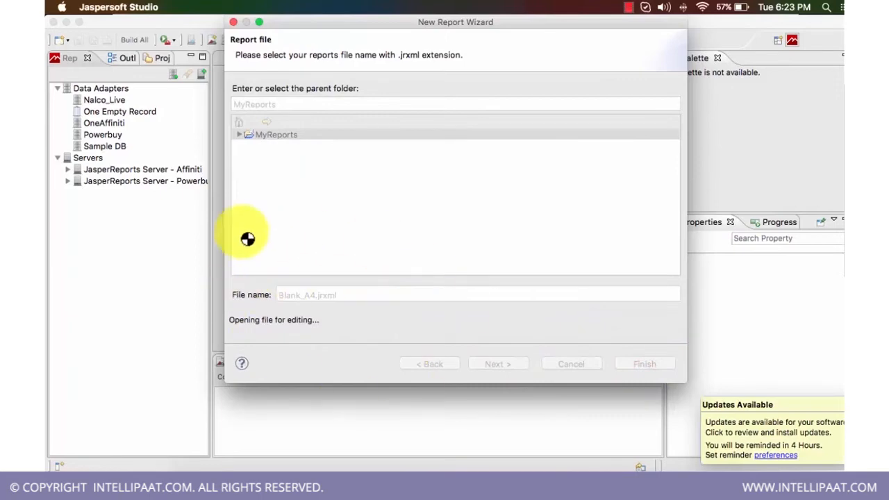
# - Finish the wizard, then add a Text Field to Title and a Page Number to Column Footer
pyautogui.click(643, 364)
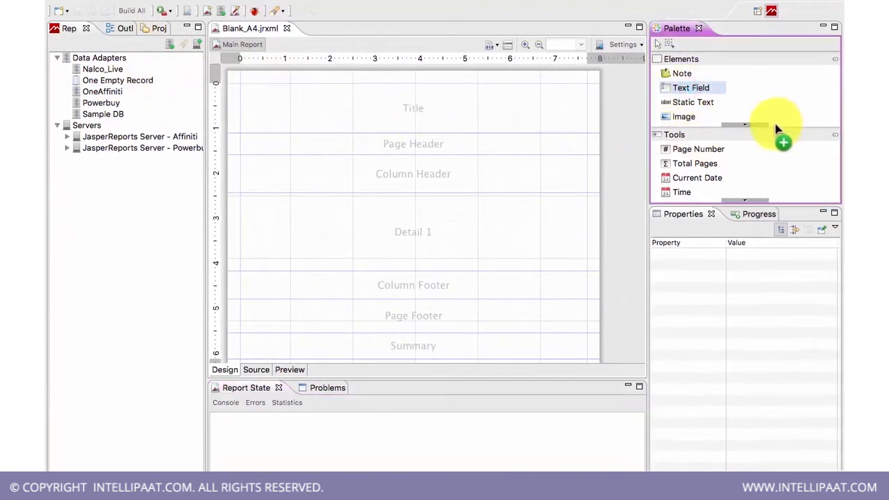
pyautogui.moveTo(692, 103); pyautogui.dragTo(514, 153)
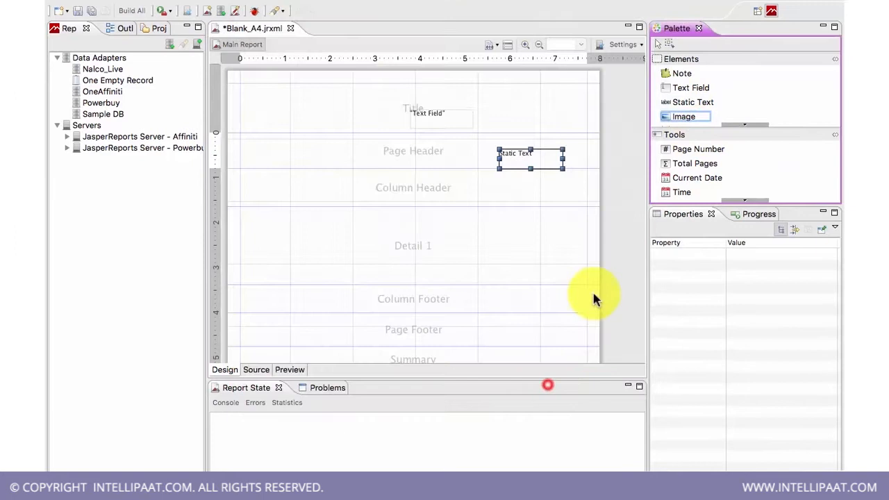
pyautogui.moveTo(695, 149)
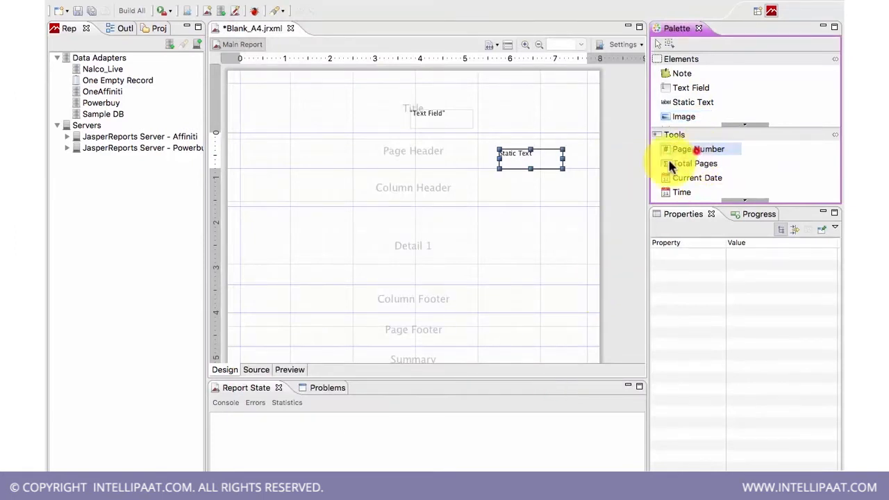
pyautogui.moveTo(698, 149); pyautogui.dragTo(559, 297)
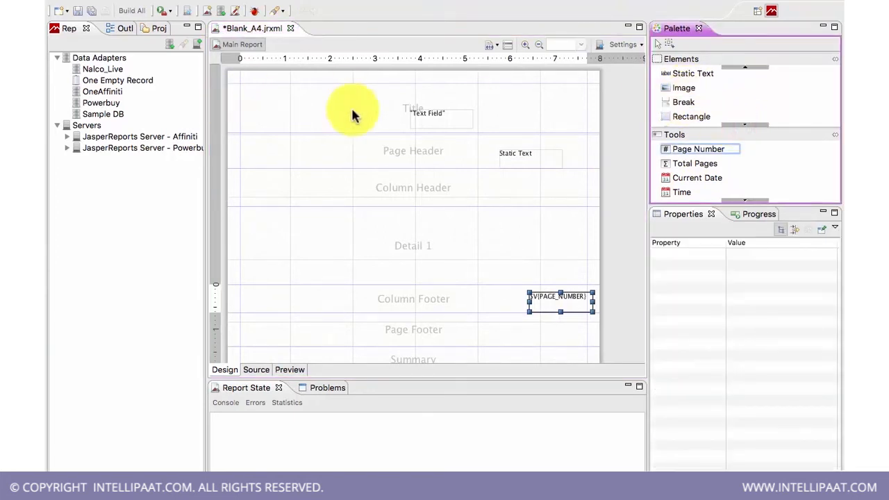
# - Move the Static Text element to the centre of the Page Header band
pyautogui.click(369, 112)
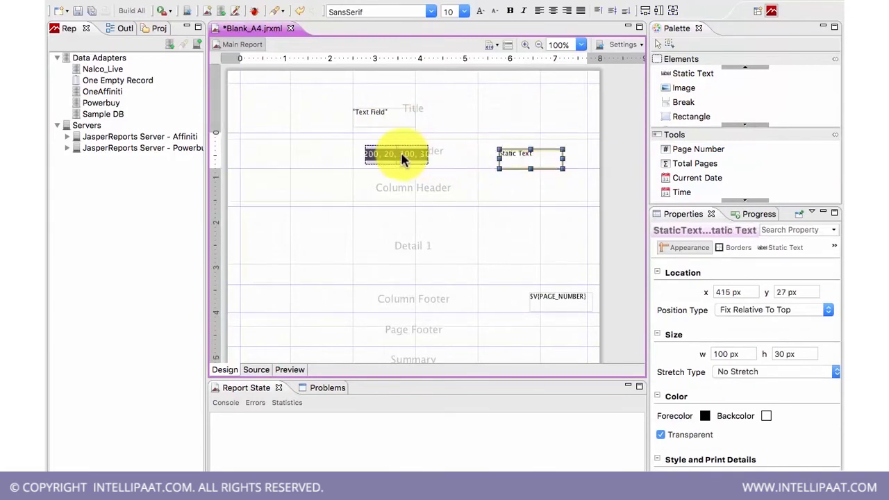
pyautogui.moveTo(396, 153); pyautogui.dragTo(531, 295)
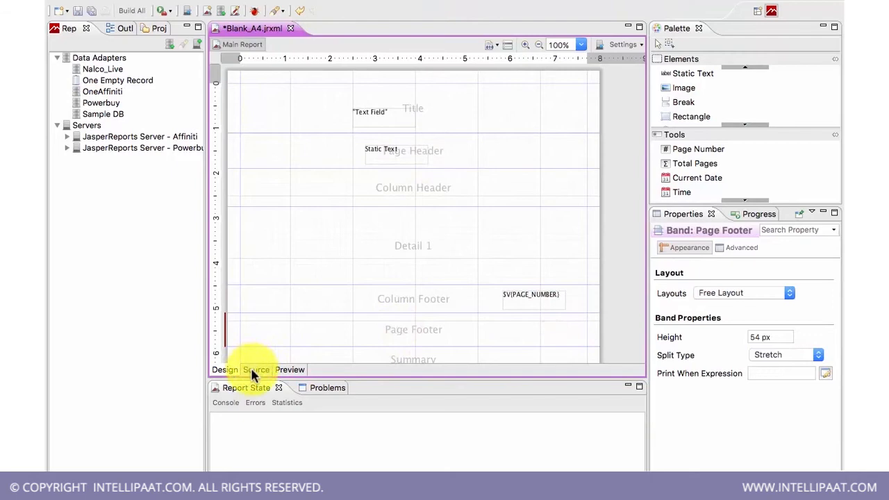
pyautogui.click(257, 369)
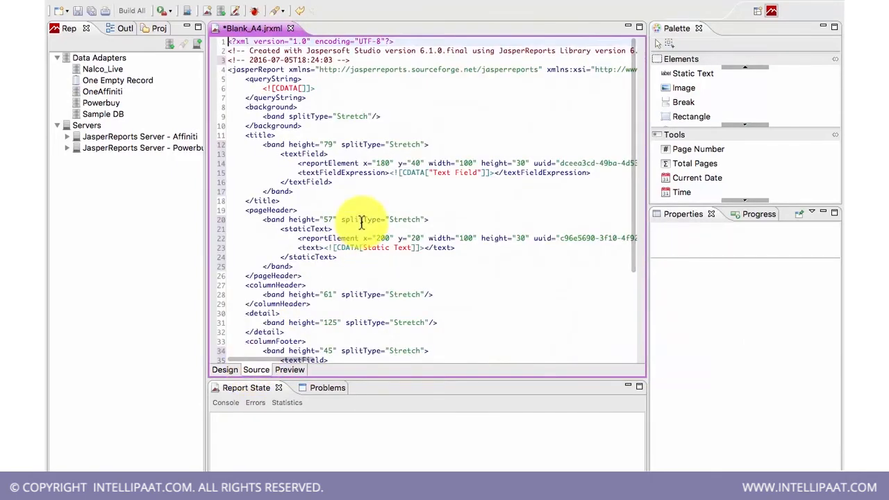
pyautogui.scroll(-3)
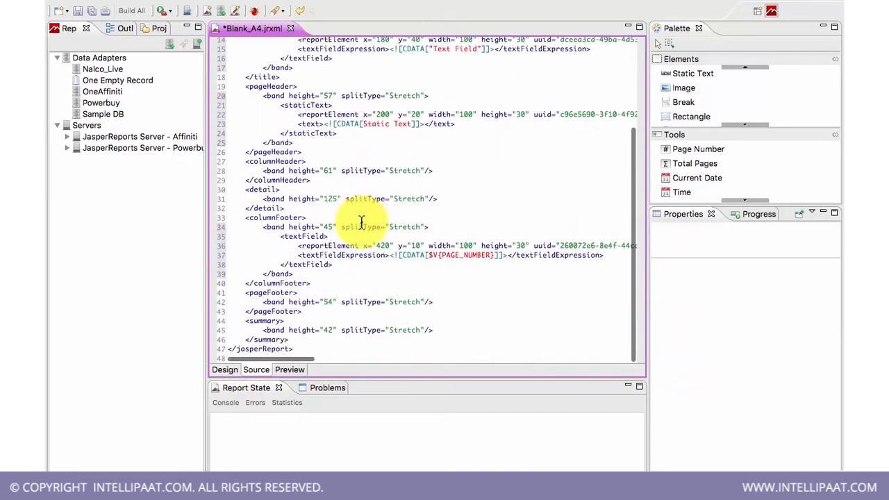
pyautogui.moveTo(373, 314)
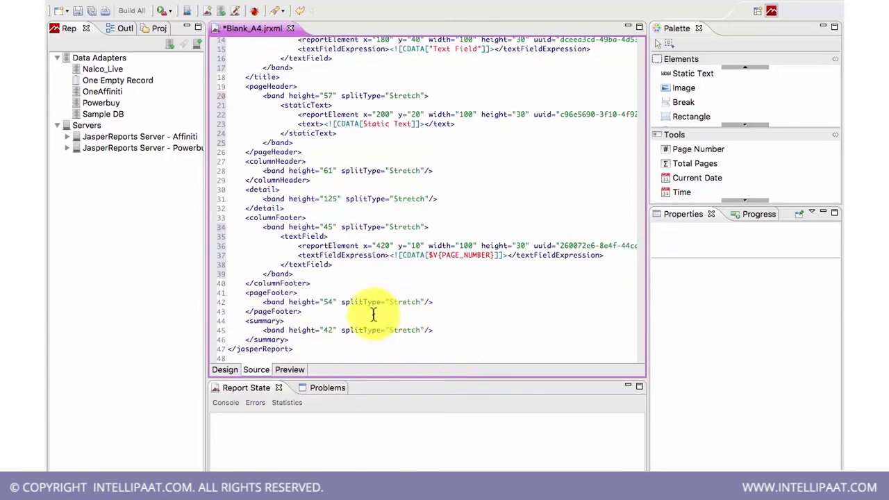
pyautogui.scroll(3)
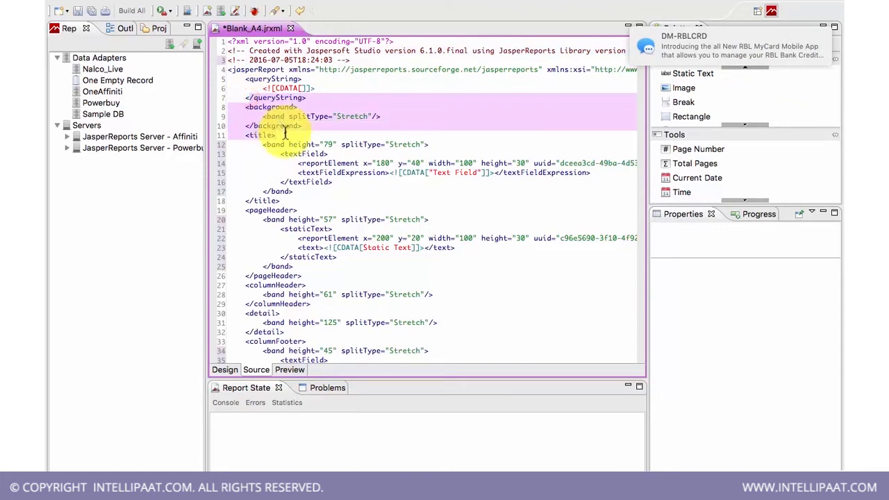
pyautogui.click(251, 95)
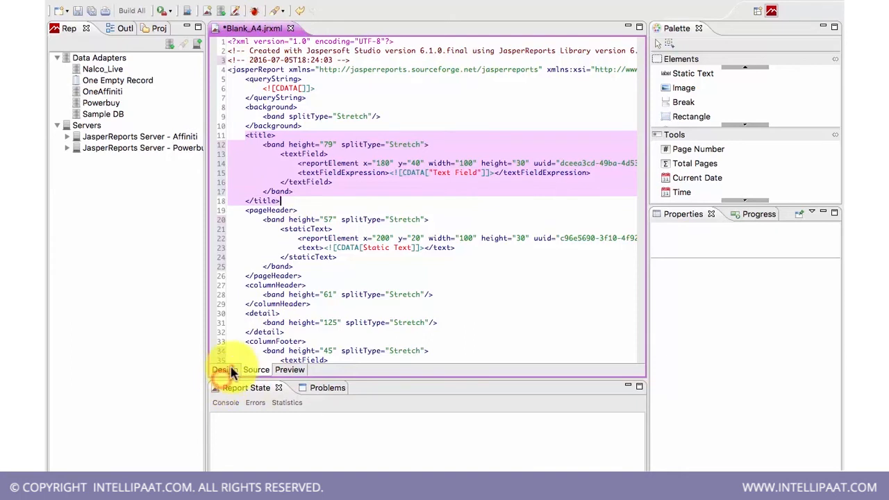
pyautogui.click(225, 369)
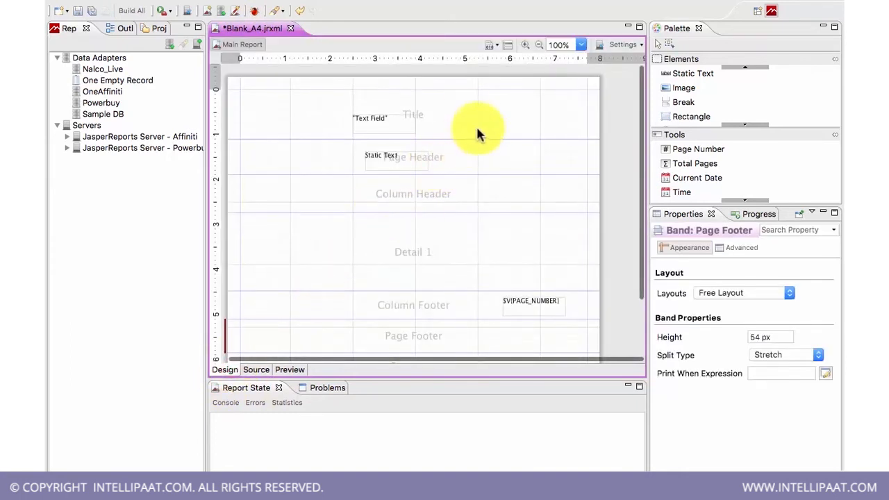
pyautogui.moveTo(462, 177)
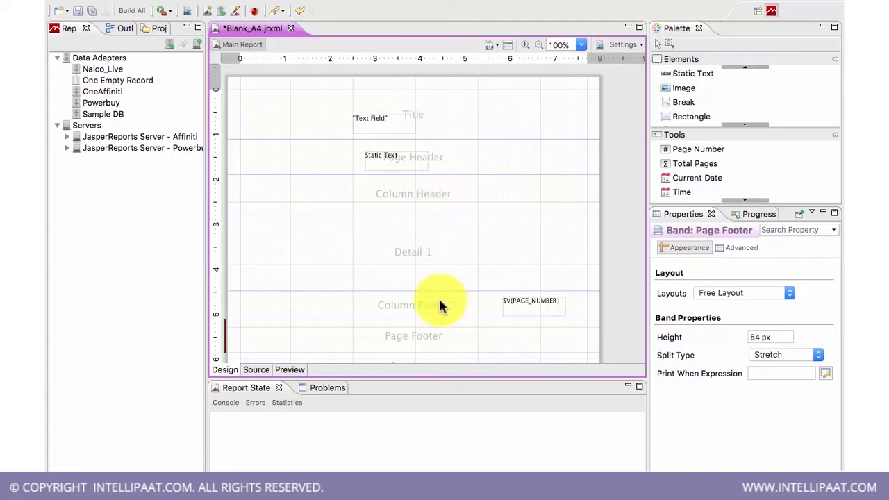
pyautogui.moveTo(307, 312)
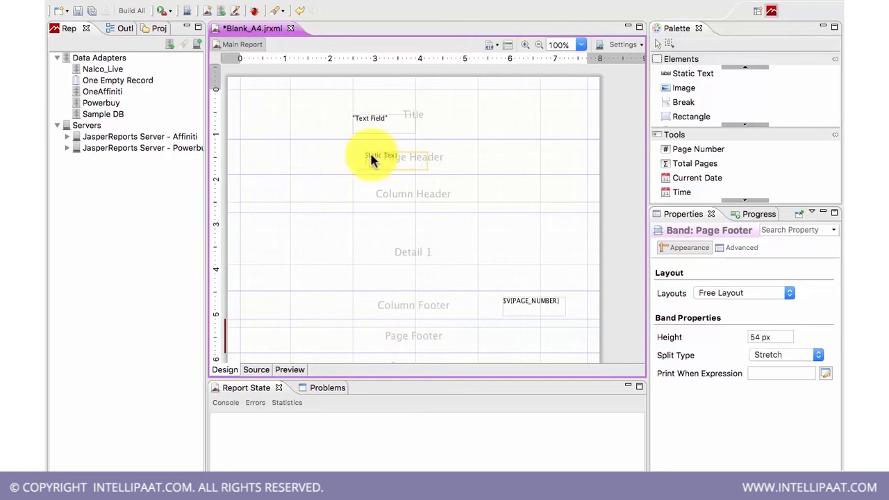
pyautogui.moveTo(290, 179)
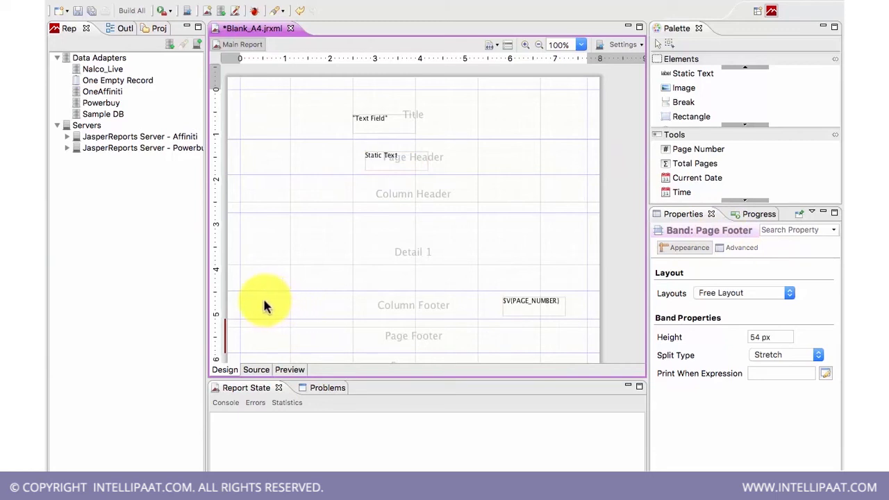
pyautogui.moveTo(266, 91)
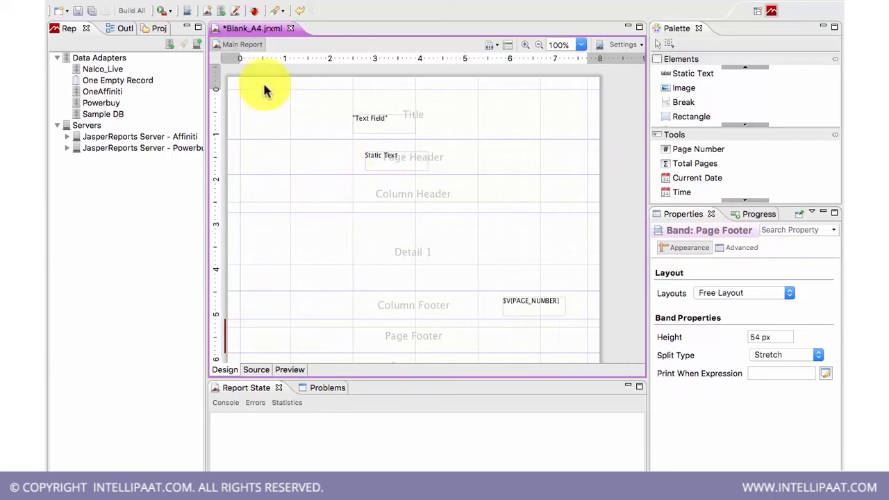
pyautogui.moveTo(303, 339)
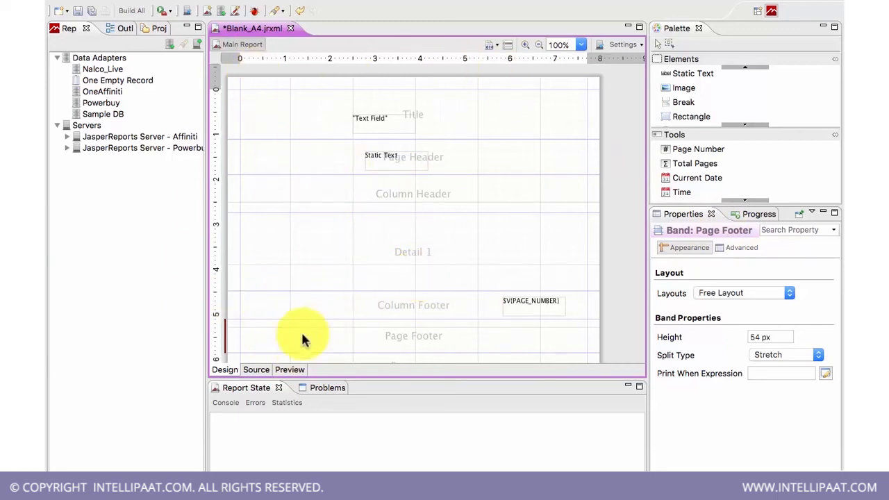
pyautogui.moveTo(289, 369)
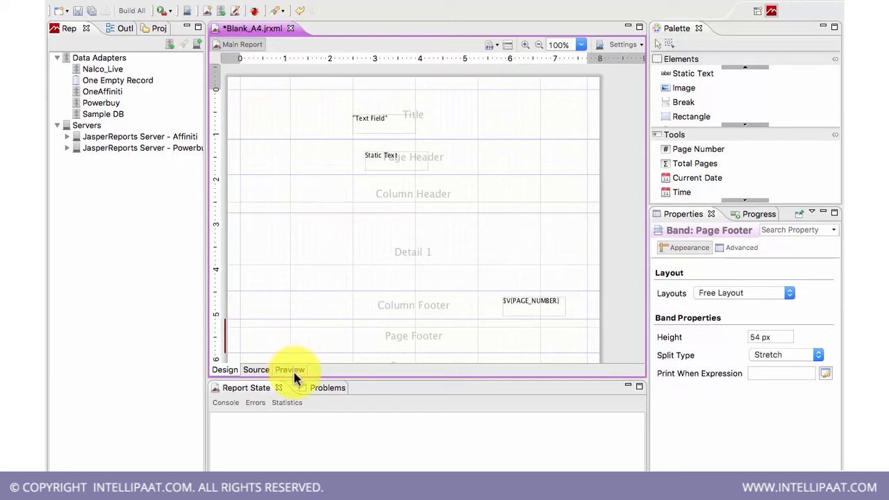
pyautogui.moveTo(385, 123)
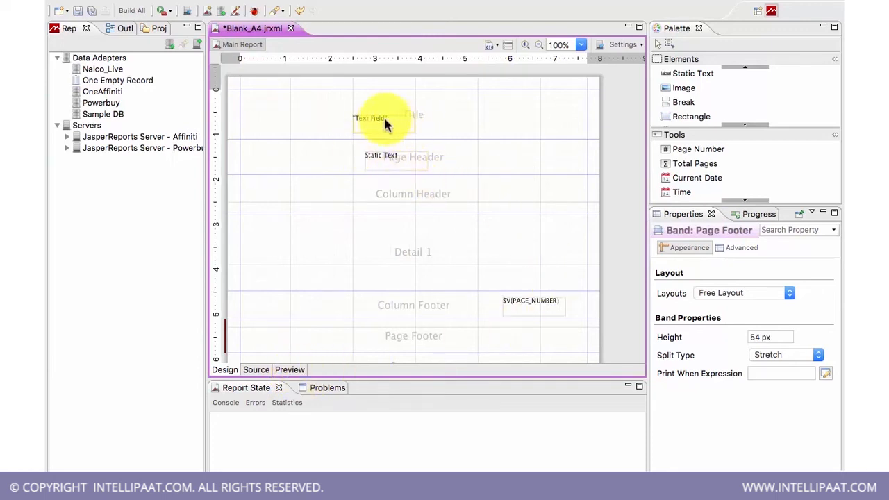
# - Preview the report with One Empty Record, rendering the Static Text on page 1
pyautogui.rightClick(371, 118)
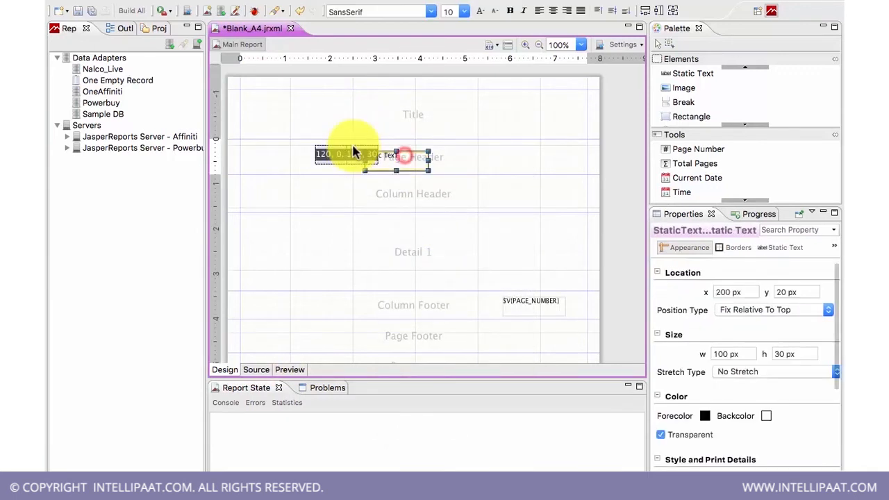
pyautogui.click(290, 368)
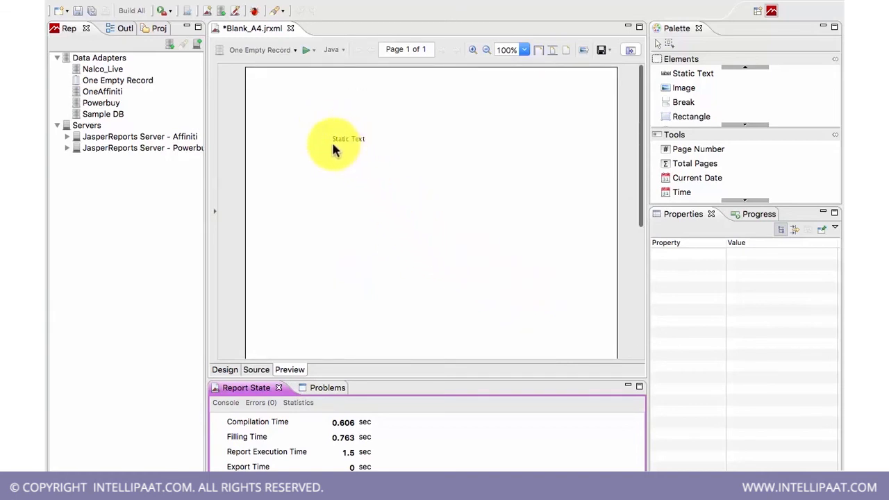
pyautogui.moveTo(340, 200)
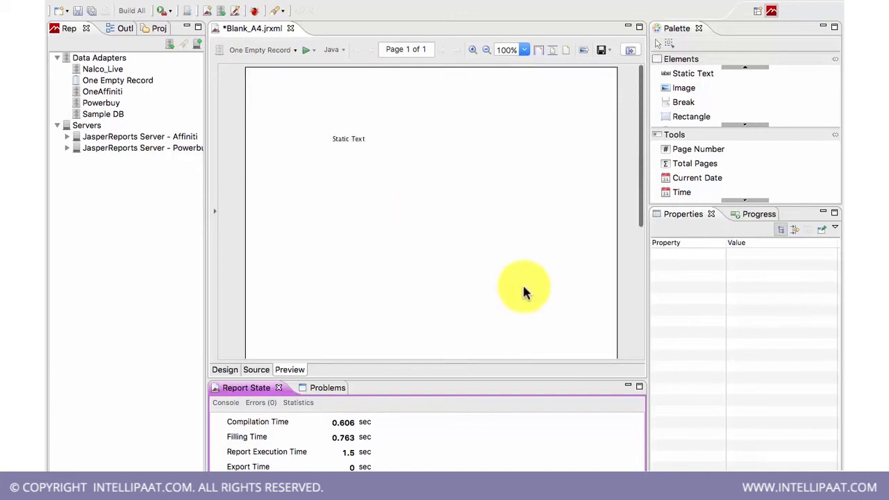
pyautogui.moveTo(349, 156)
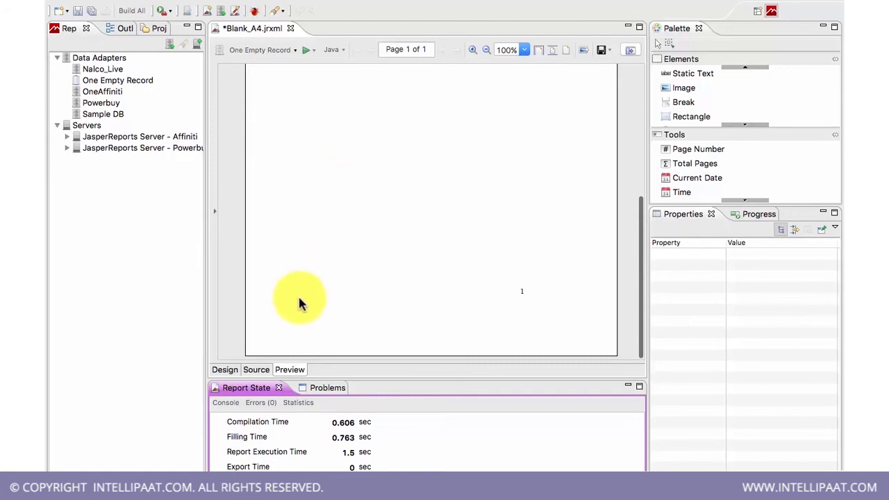
# - Read the report's JRXML in the Source view and come back to the Design layout
pyautogui.click(224, 370)
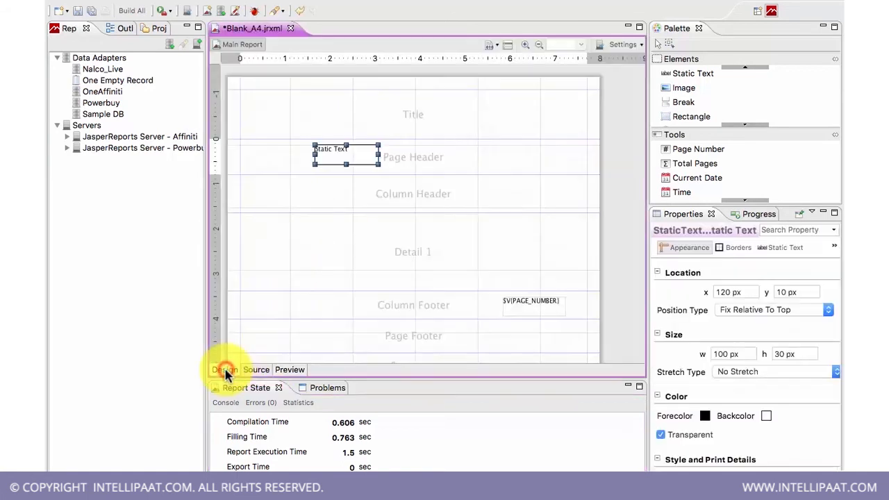
pyautogui.moveTo(276, 370)
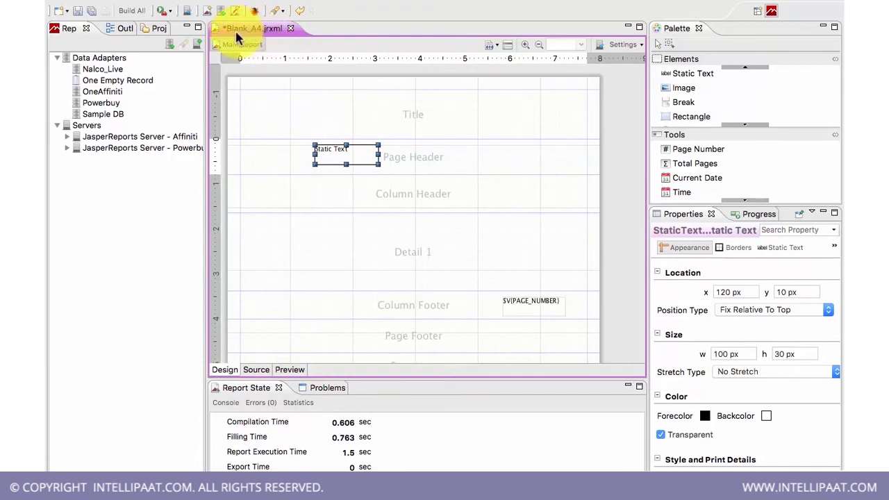
pyautogui.moveTo(264, 41)
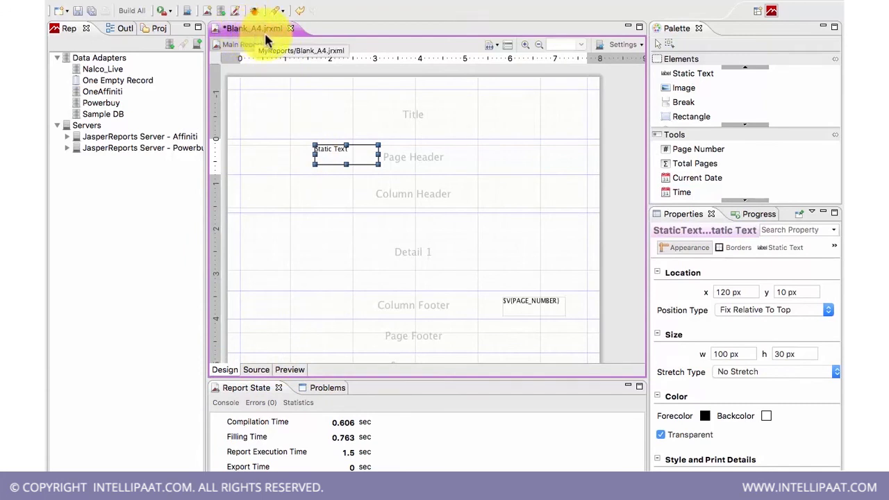
pyautogui.moveTo(217, 145)
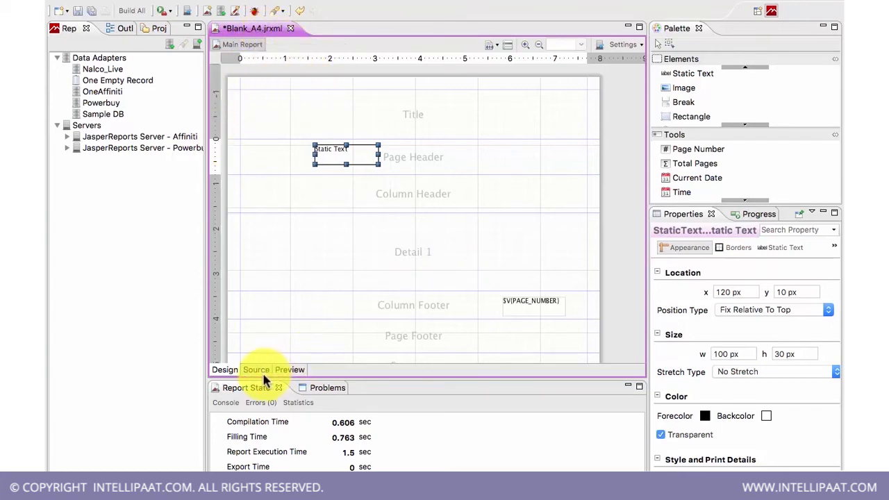
pyautogui.click(256, 369)
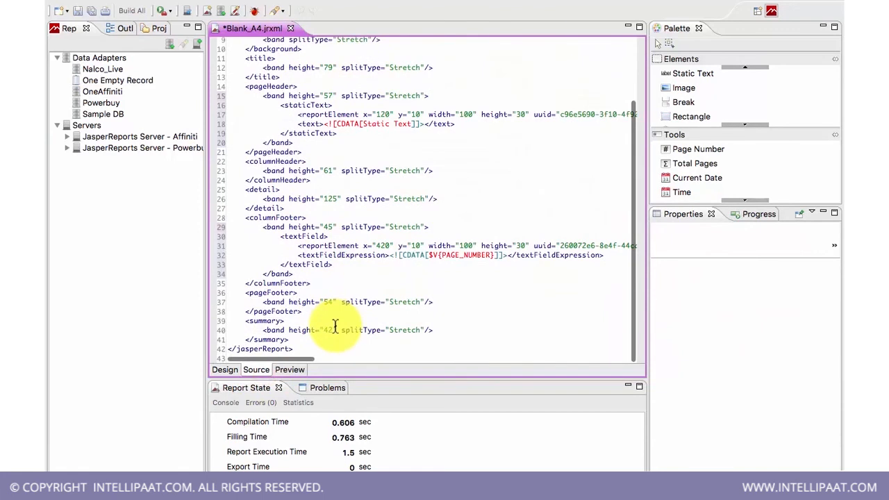
pyautogui.moveTo(326, 318)
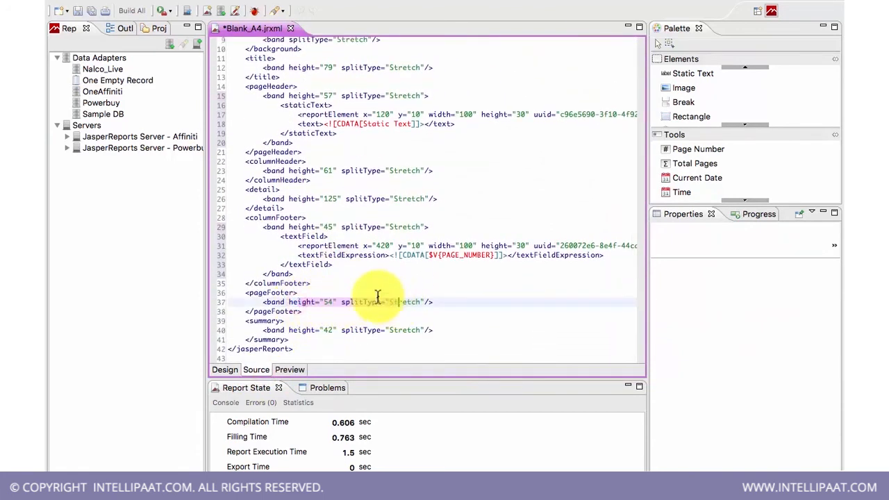
pyautogui.scroll(3)
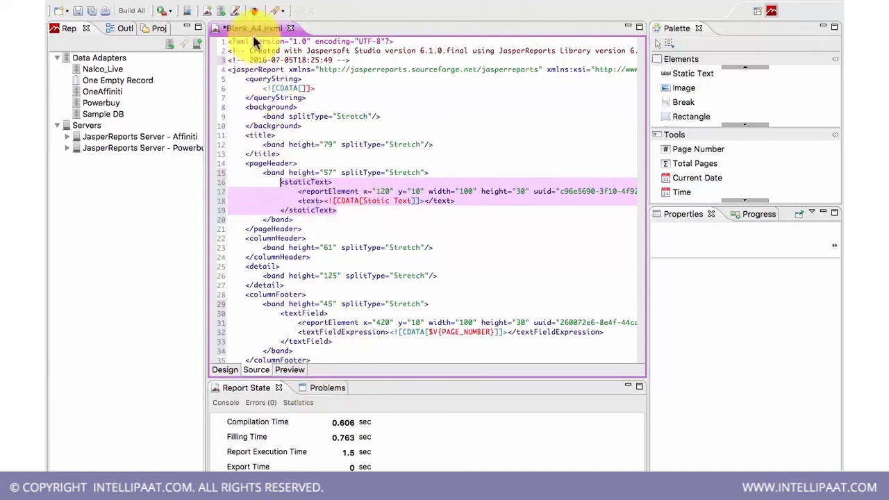
pyautogui.click(225, 370)
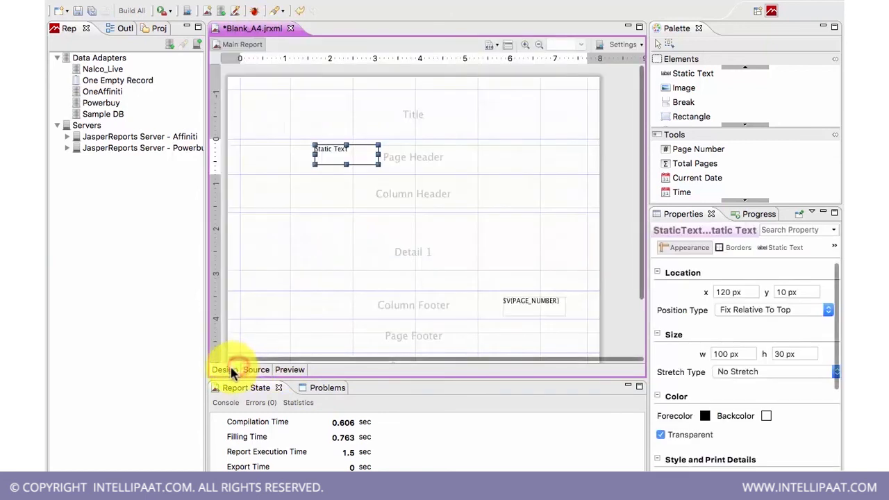
# - Run the Preview again, showing the Static Text on page 1 of 1
pyautogui.click(290, 370)
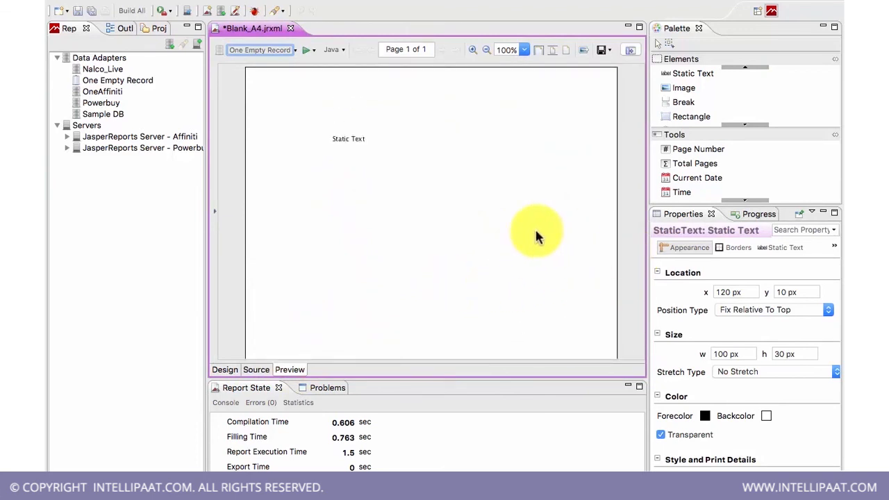
pyautogui.moveTo(612, 52)
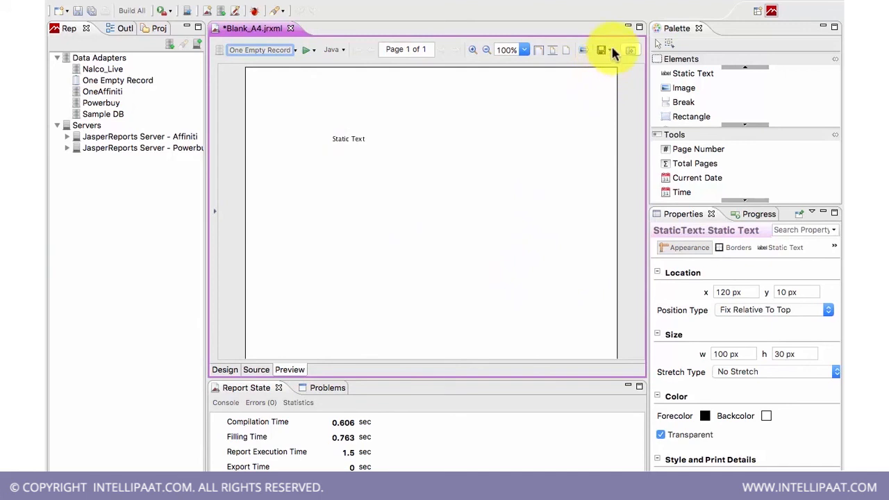
# - Browse the export formats from PDF to XML in the preview toolbar, then return to Design
pyautogui.click(610, 50)
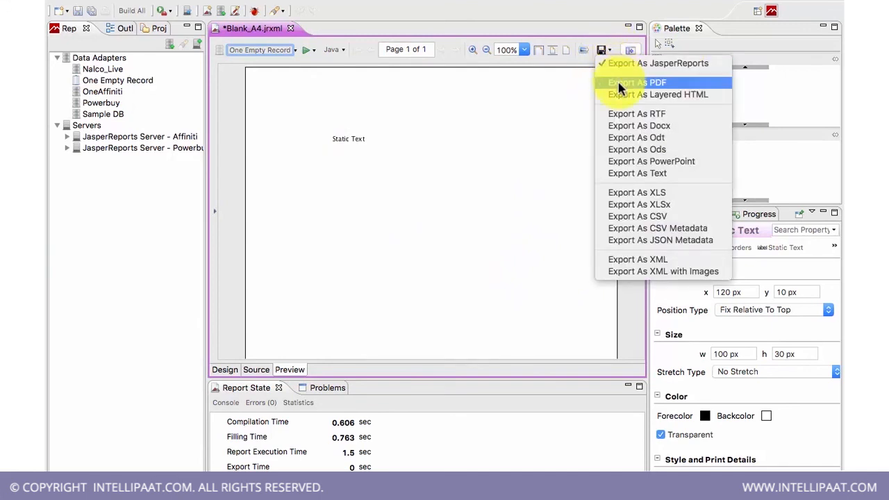
pyautogui.moveTo(639, 125)
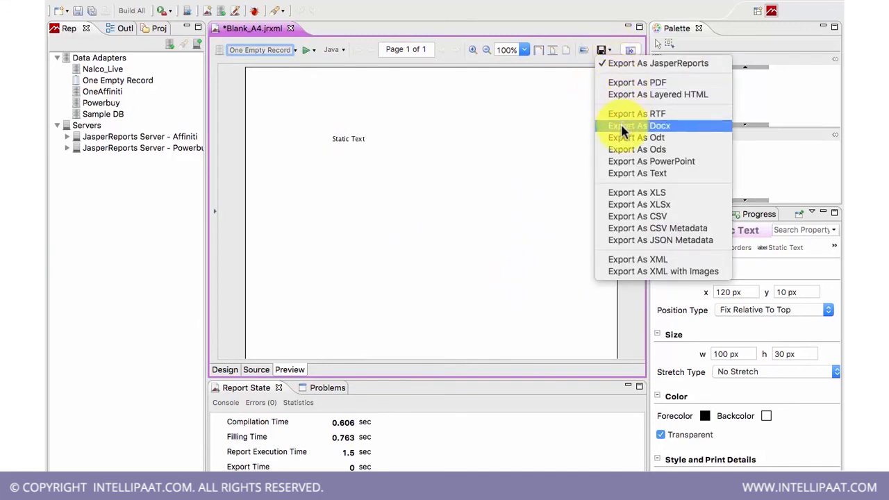
pyautogui.moveTo(651, 161)
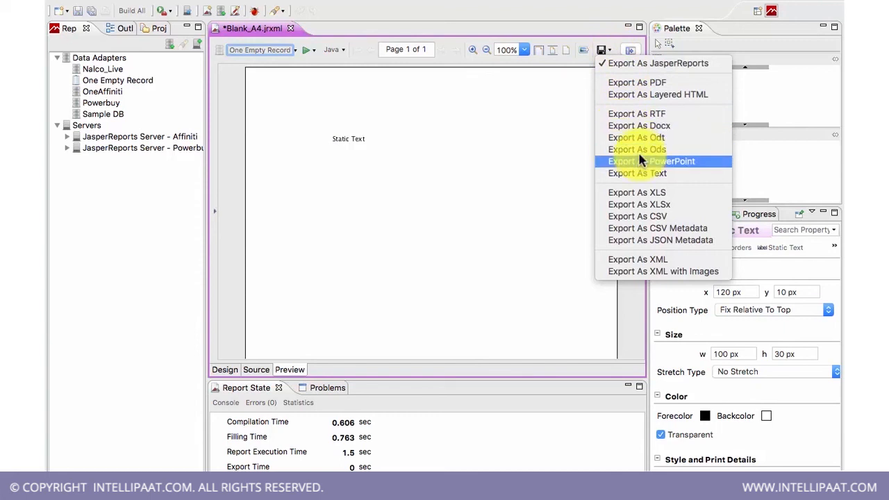
pyautogui.moveTo(656, 204)
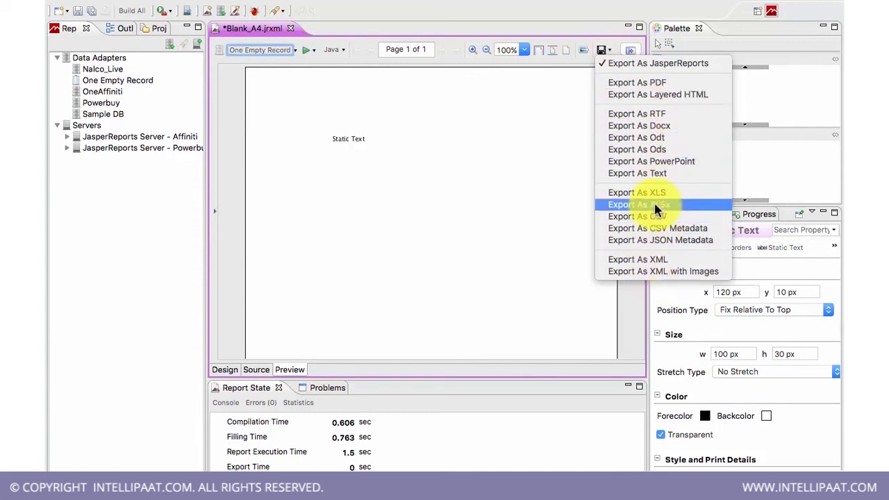
pyautogui.moveTo(658, 94)
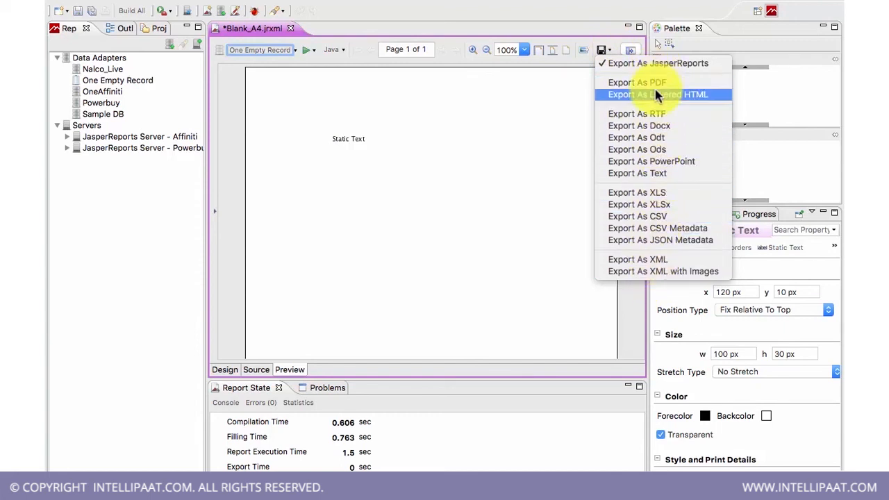
pyautogui.moveTo(638, 82)
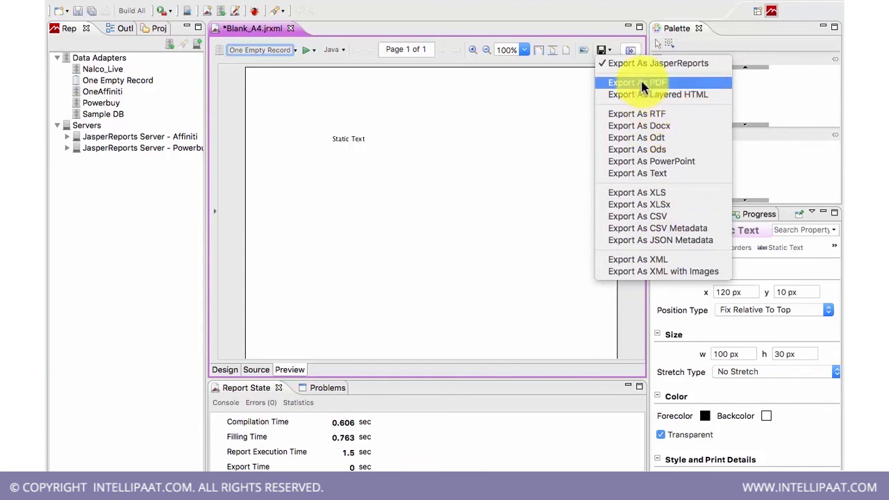
pyautogui.moveTo(637, 173)
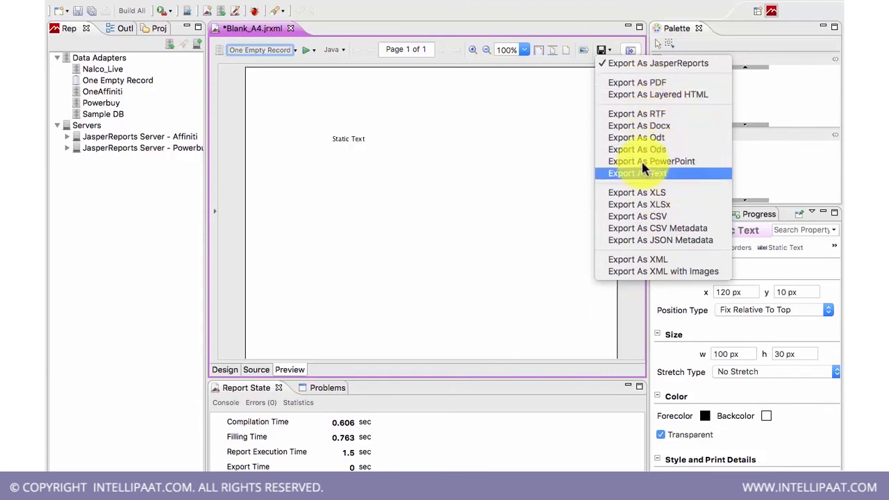
pyautogui.moveTo(627, 87)
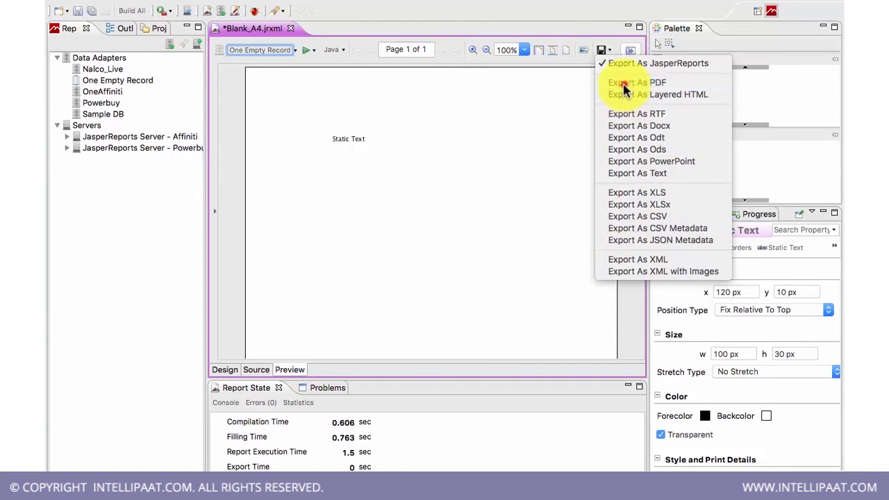
pyautogui.click(637, 82)
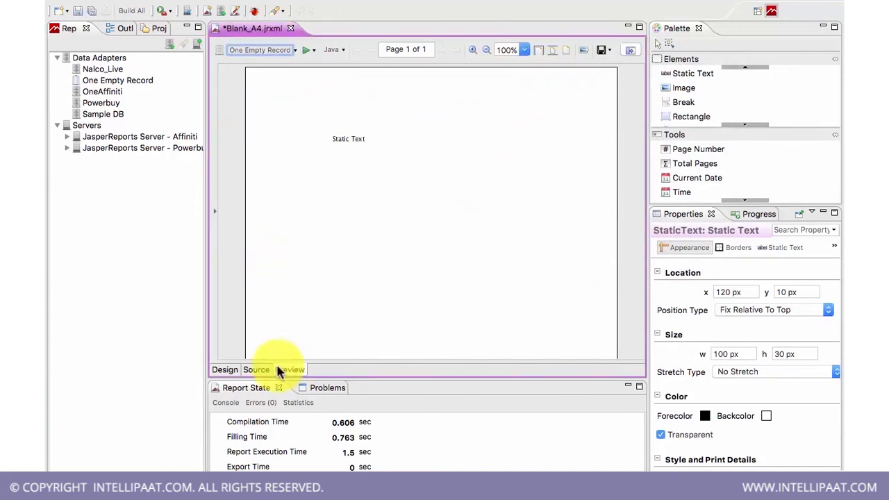
pyautogui.click(225, 369)
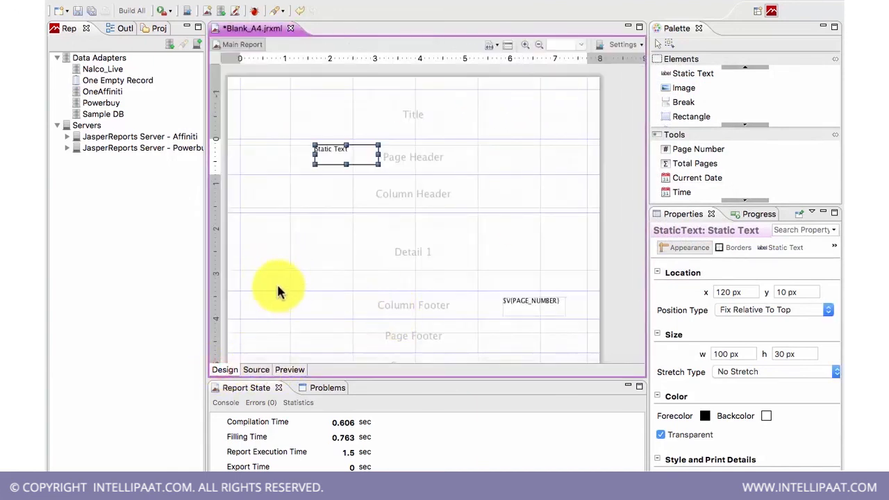